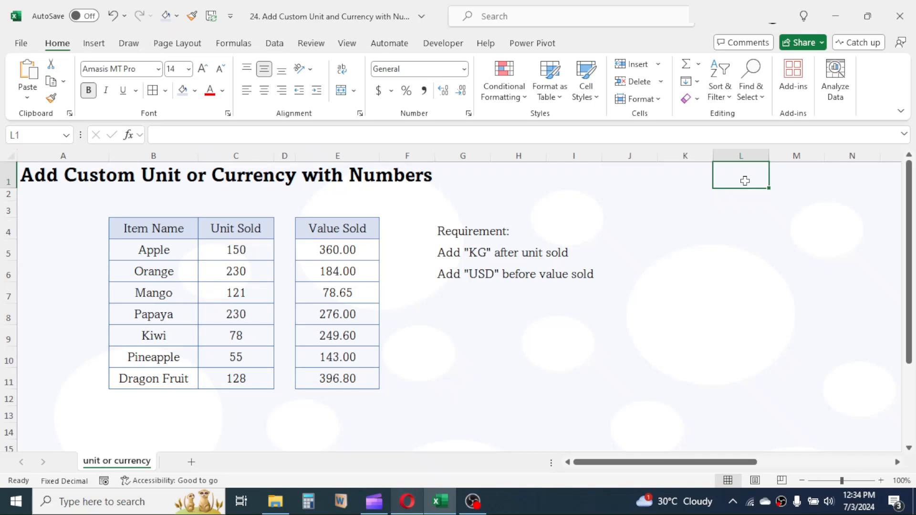
mouse_move(496, 357)
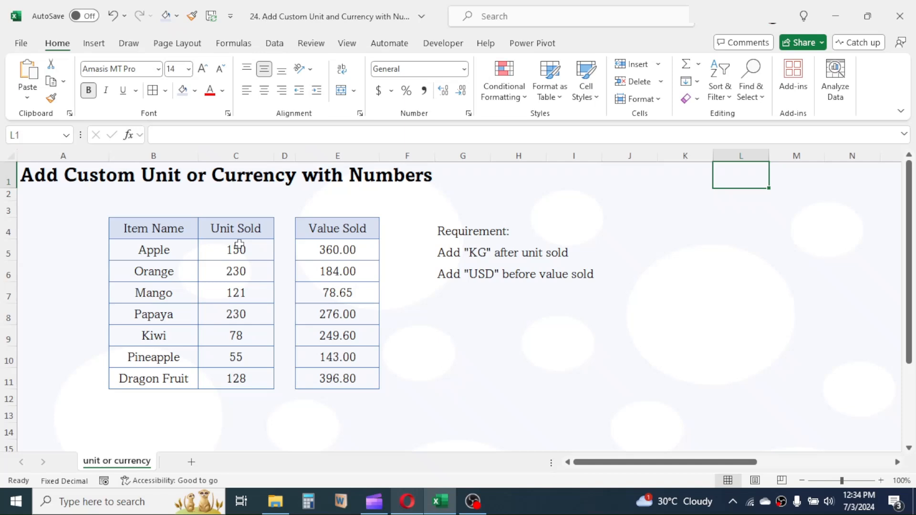
Apply the custom number format # "KG" to the Unit Sold cells C5:C11.
drag(235, 249, 236, 378)
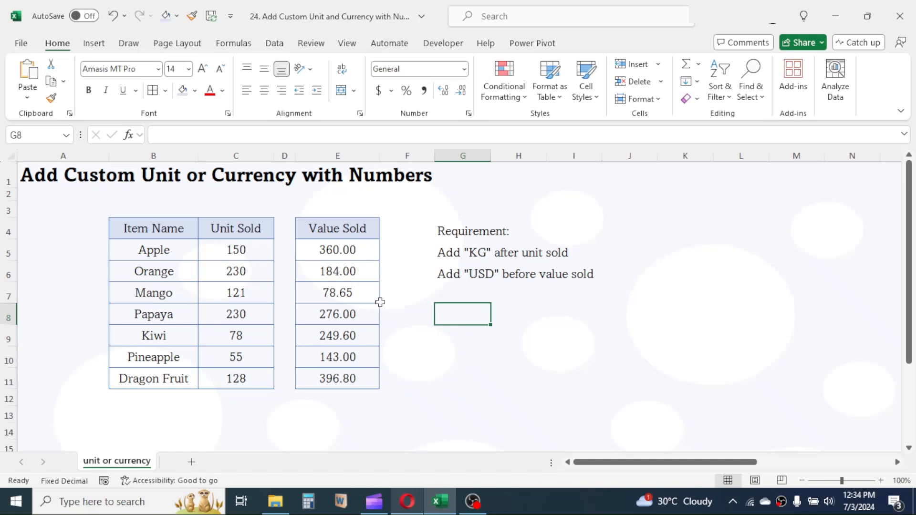
mouse_move(202, 268)
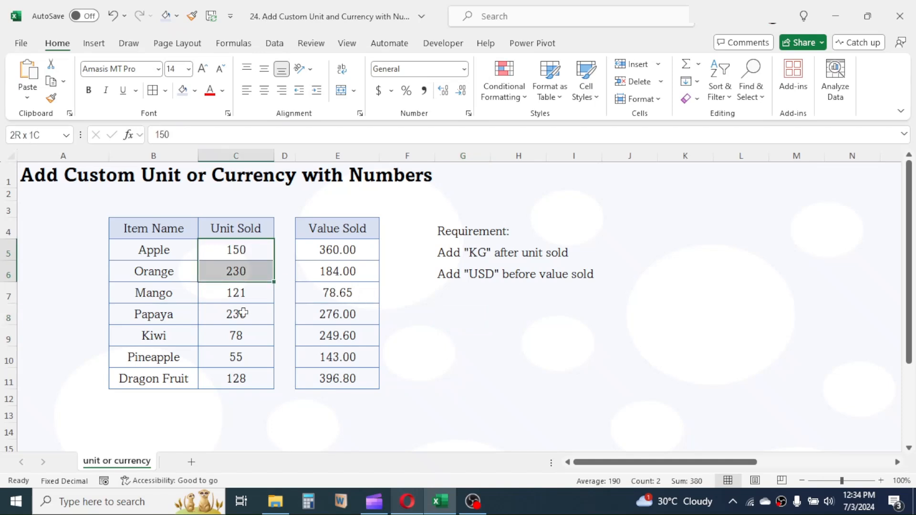
drag(235, 250, 235, 378)
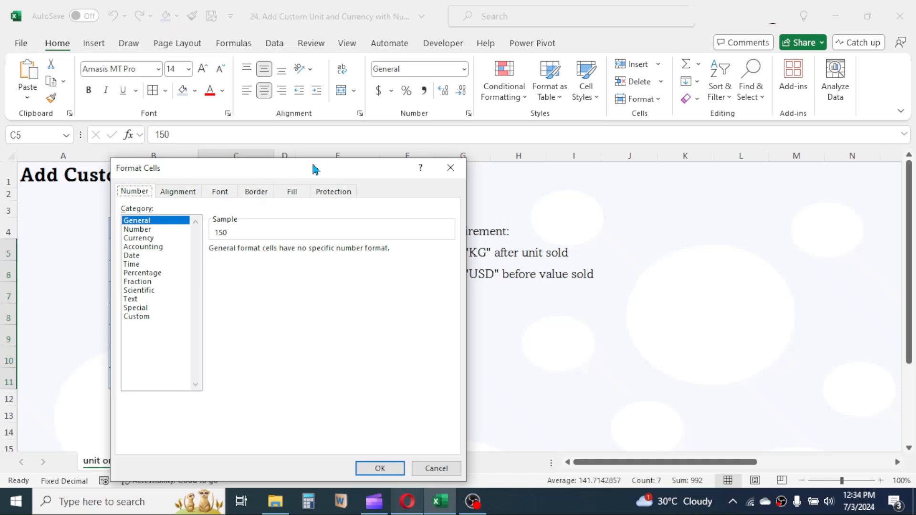
click(136, 316)
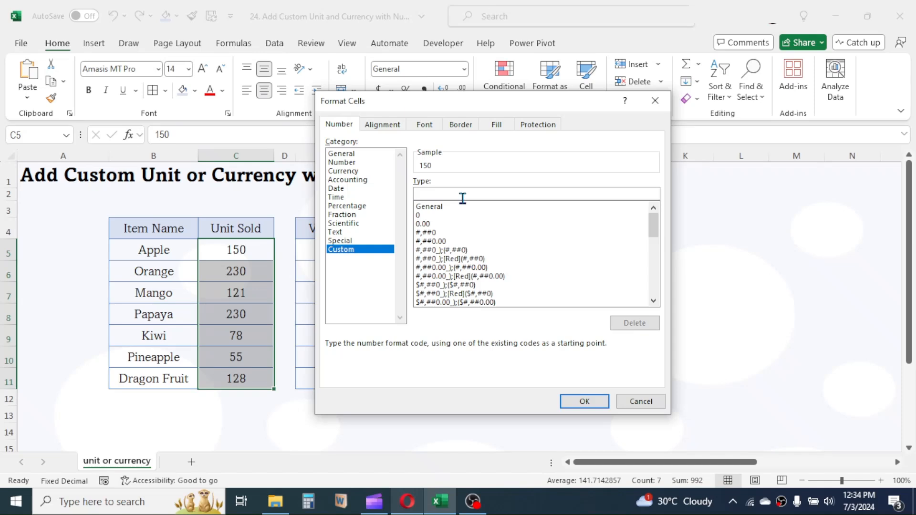
text(#)
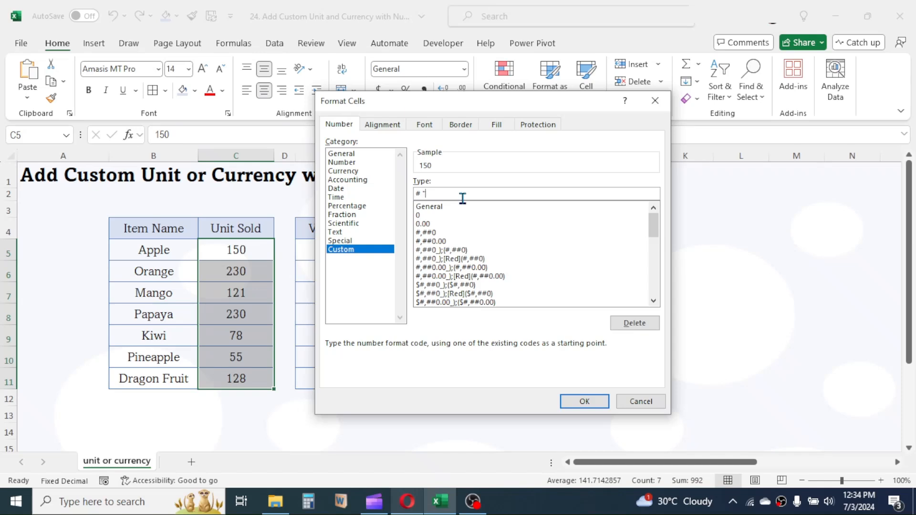
text("KG")
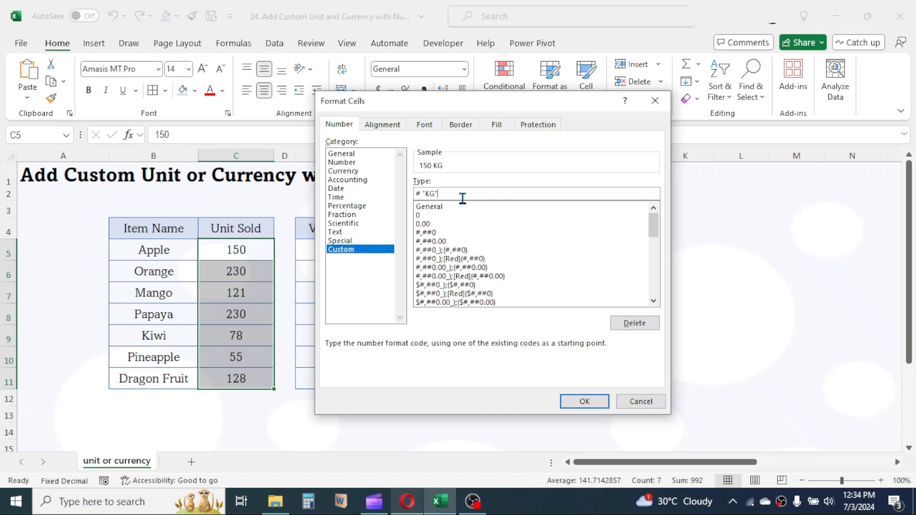
click(584, 402)
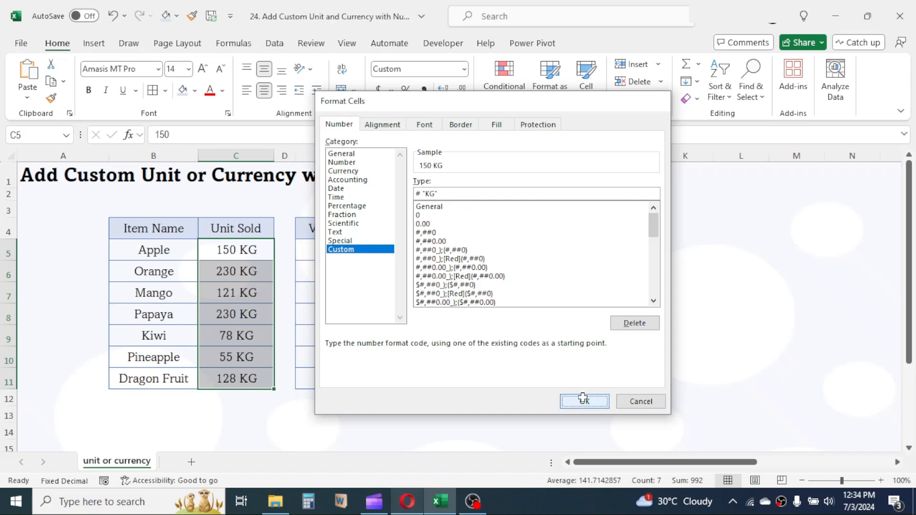
click(584, 401)
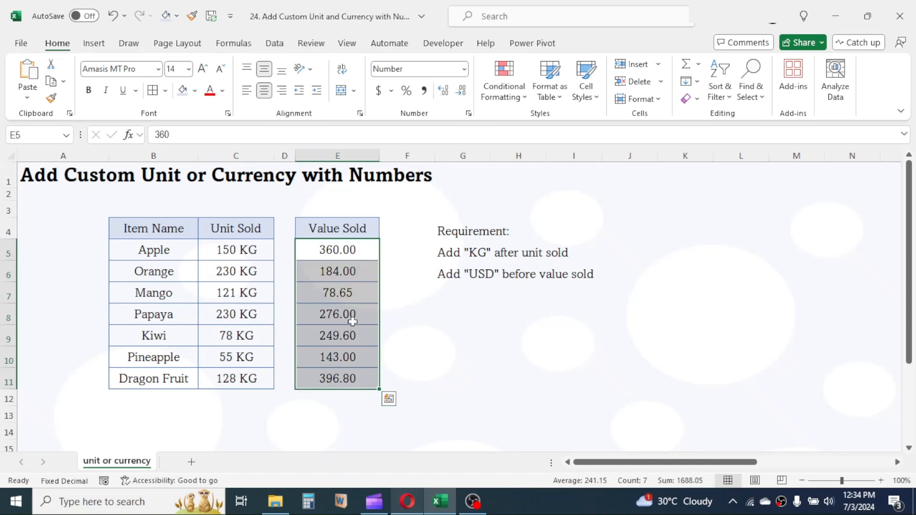
Apply the custom number format "USD" # to the Value Sold cells E5:E11.
right_click(352, 314)
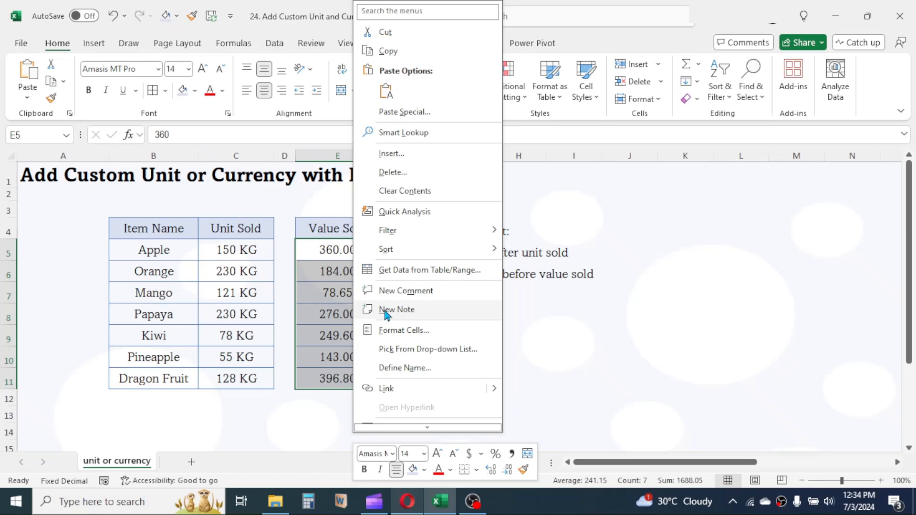
click(404, 330)
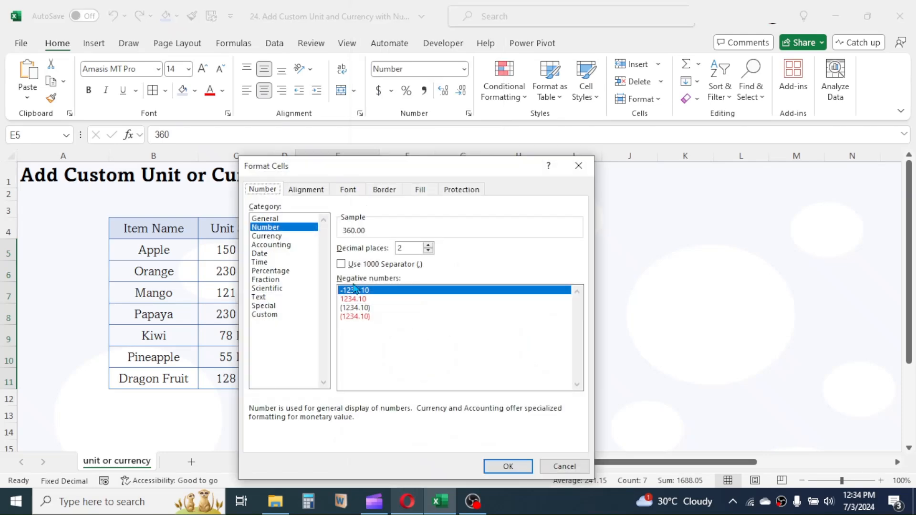
click(264, 315)
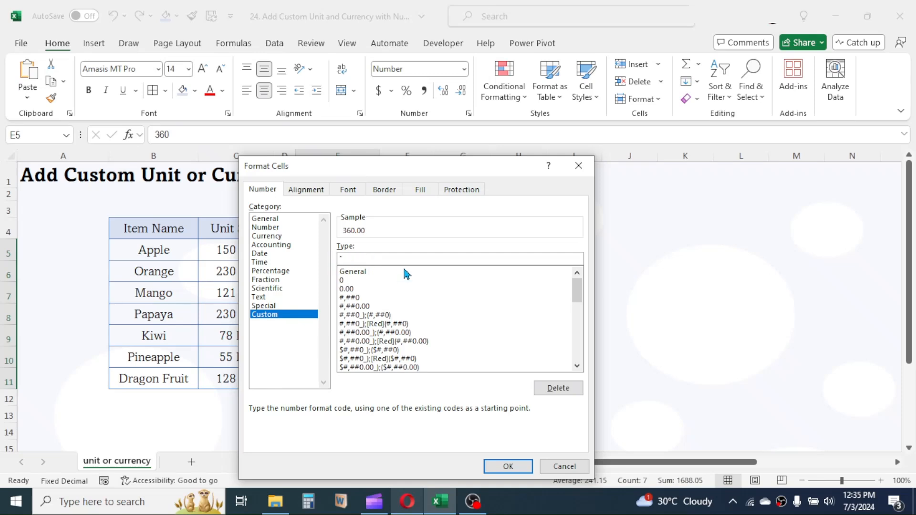
text("USD" #)
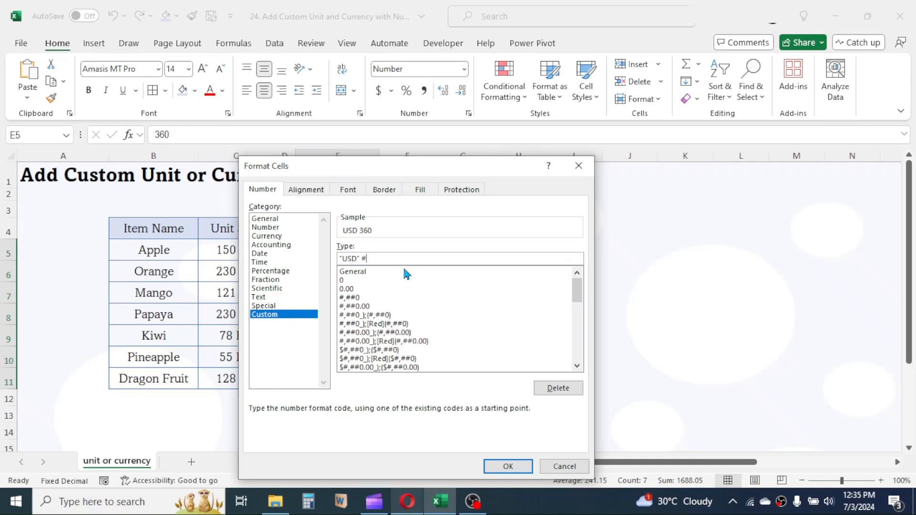
click(506, 466)
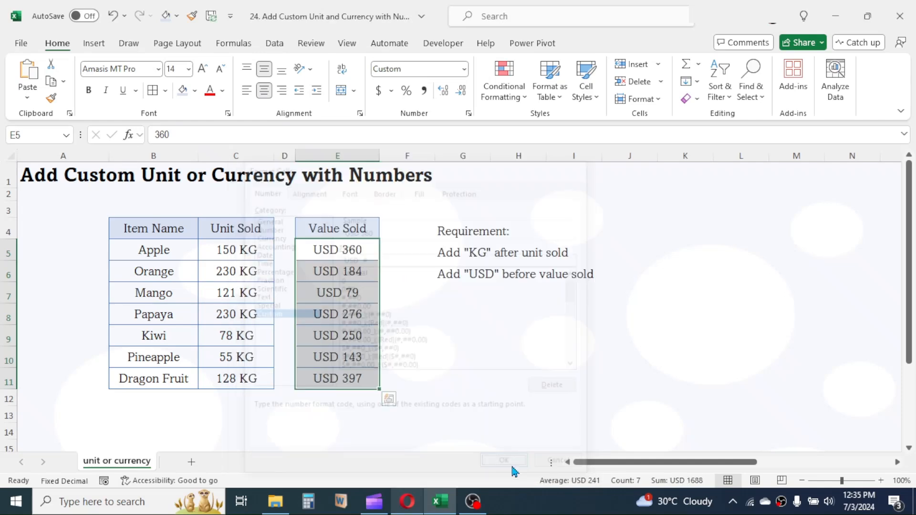
click(503, 461)
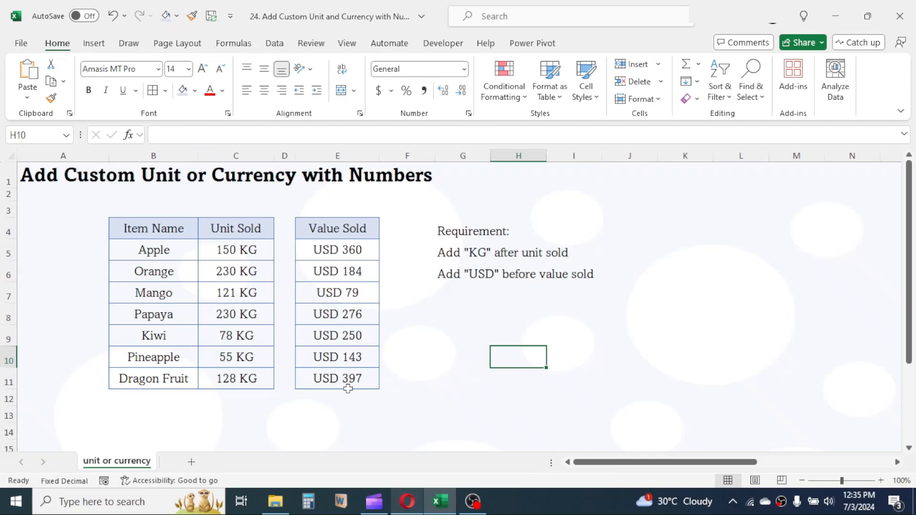
mouse_move(241, 392)
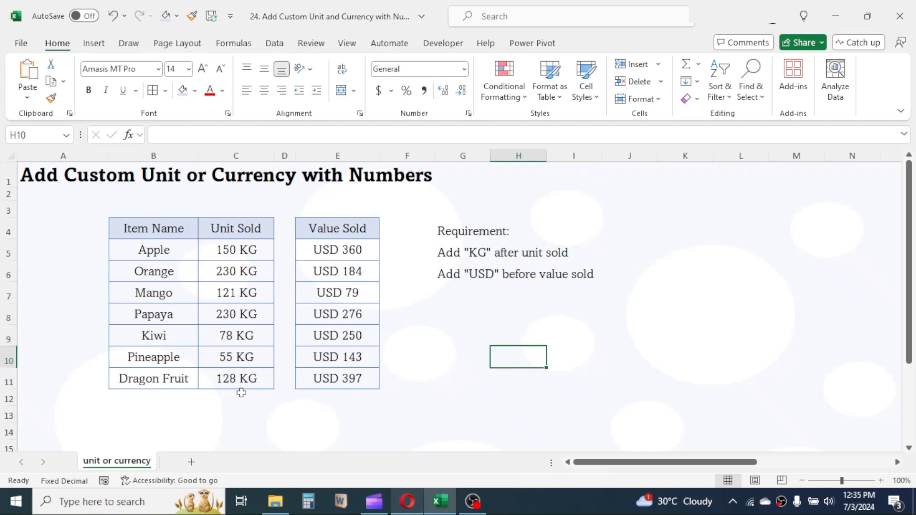
Total the columns (992 KG, USD 1688) and sum typed 12 KG and 22 KG, giving 0.
text(=SUM(C5:C11)
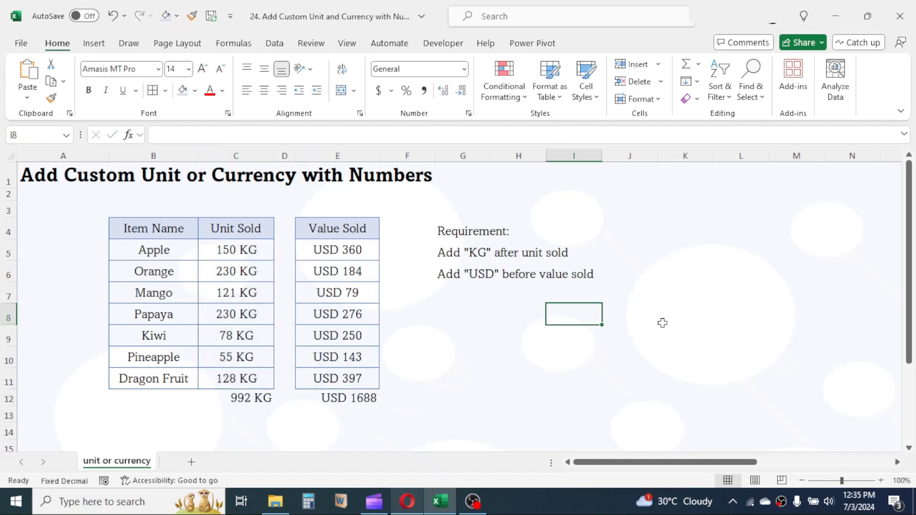
text(22 K)
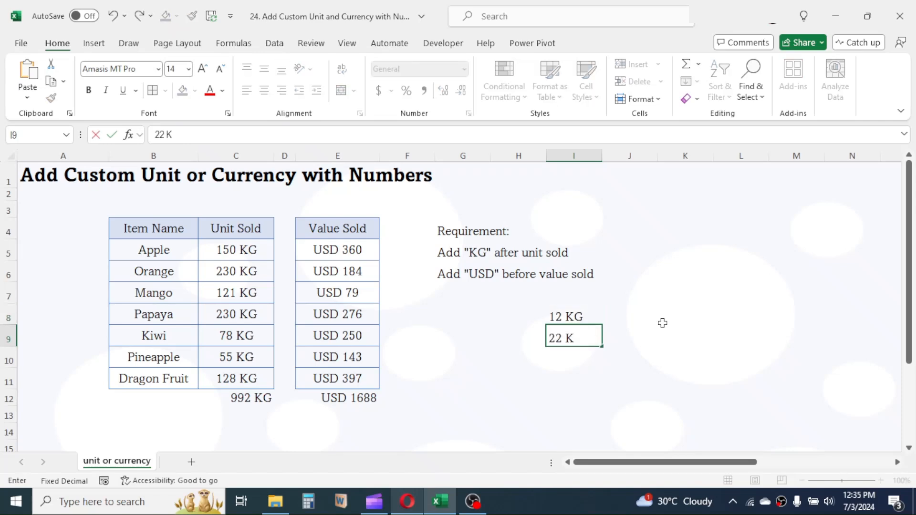
text(=sum()
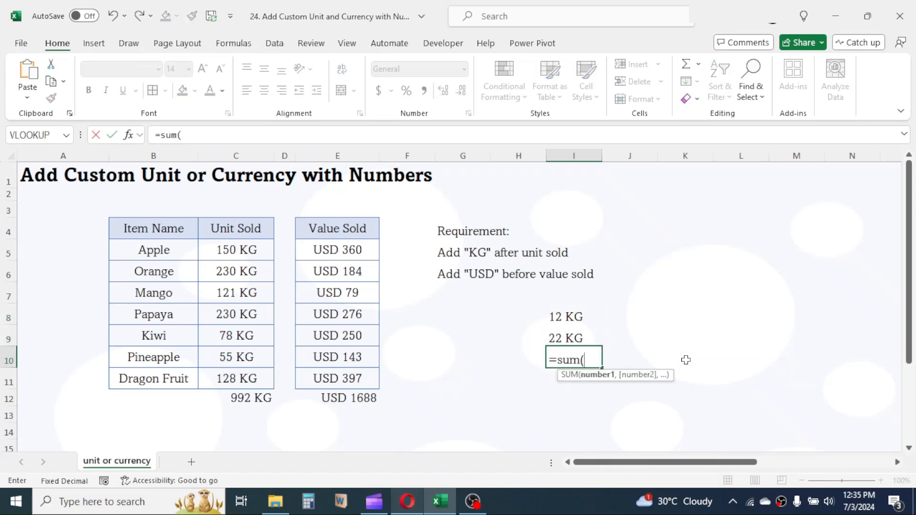
key(Enter)
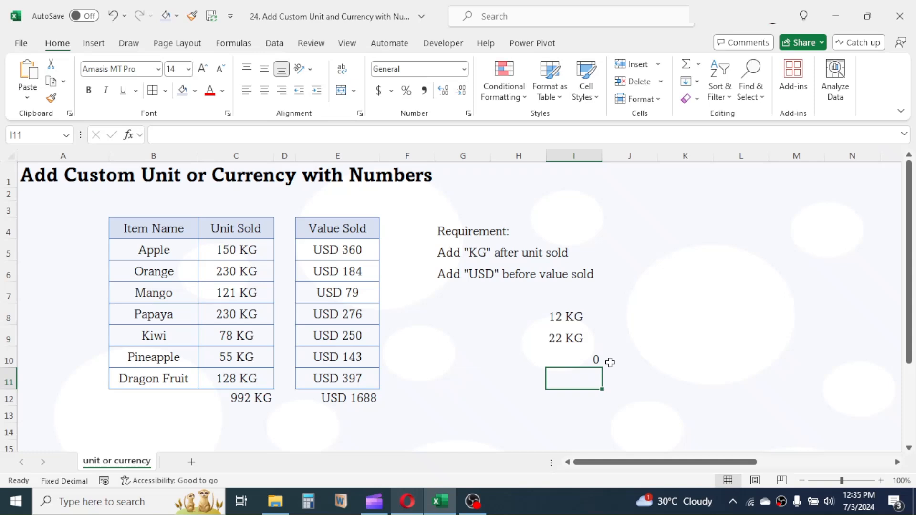